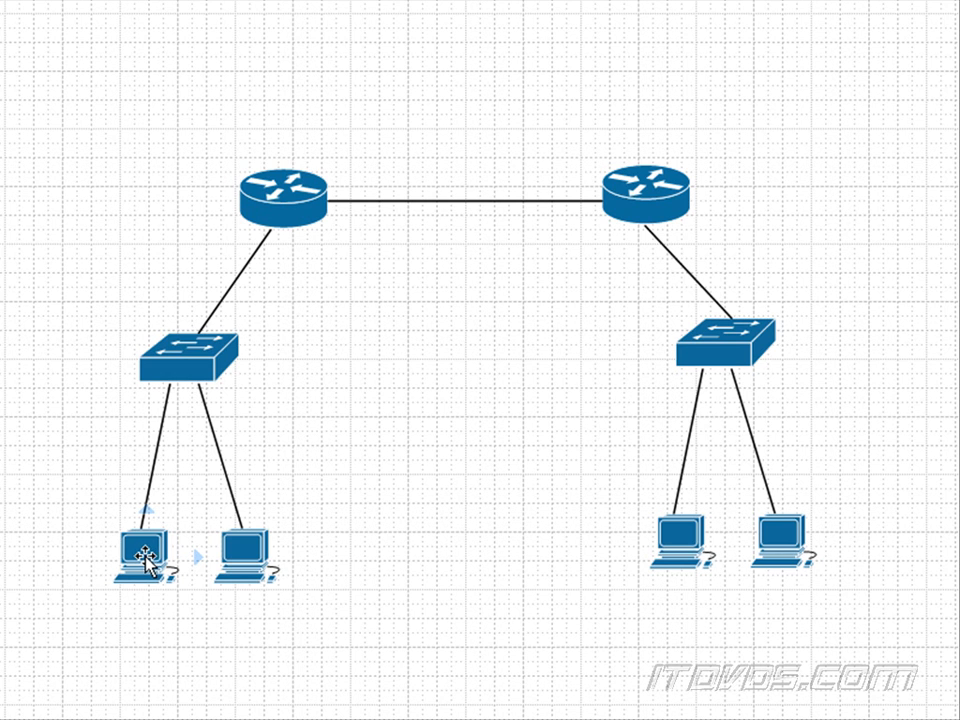
pyautogui.moveTo(682, 556)
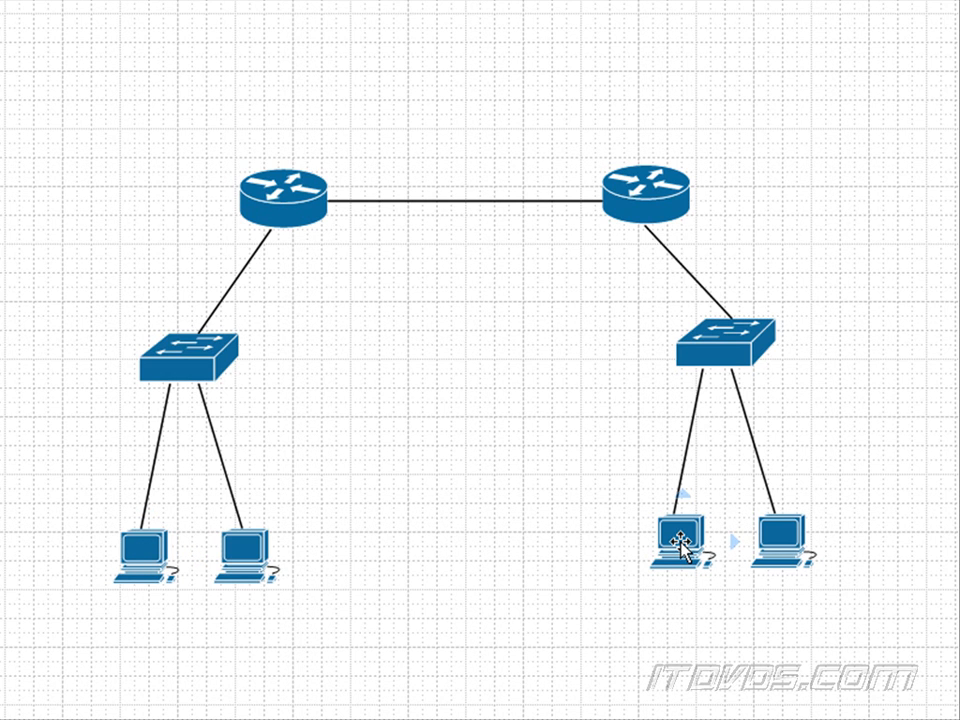